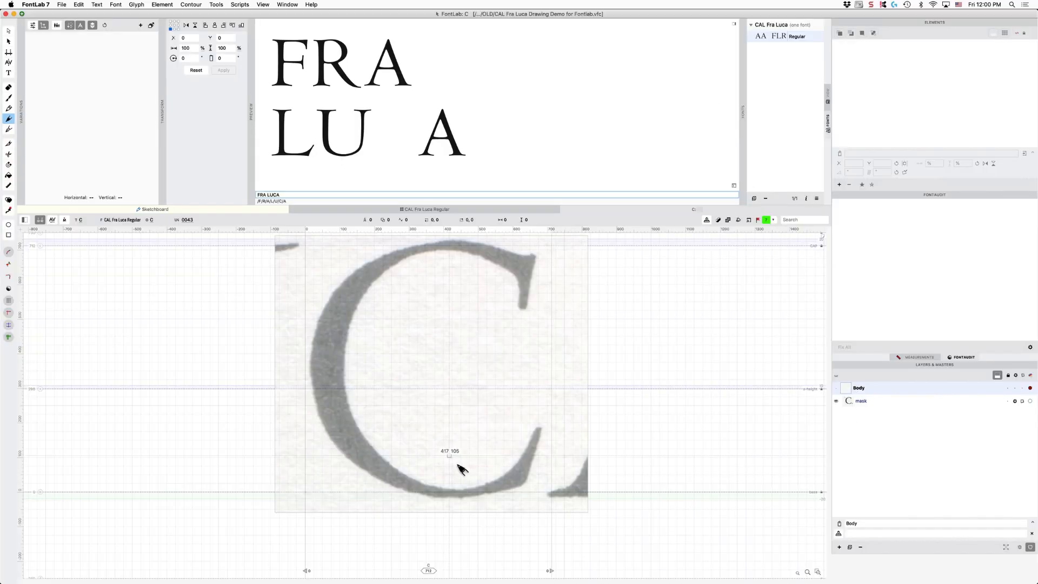
mouse_move(460, 501)
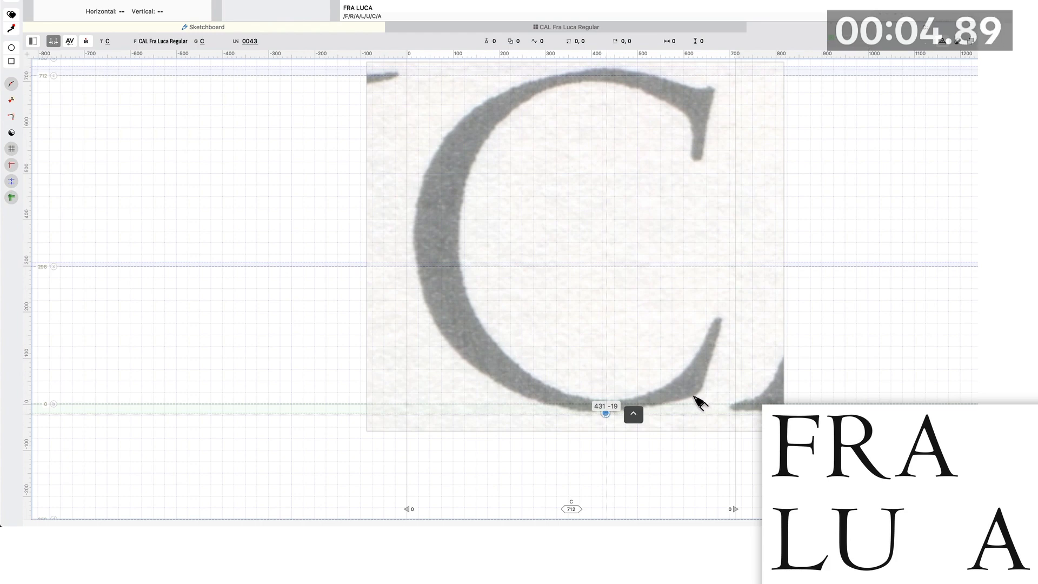
Step: Trace the C's bottom, lower terminal, inner curve, upper terminal and outer left curve over the scan
drag(604, 413, 698, 393)
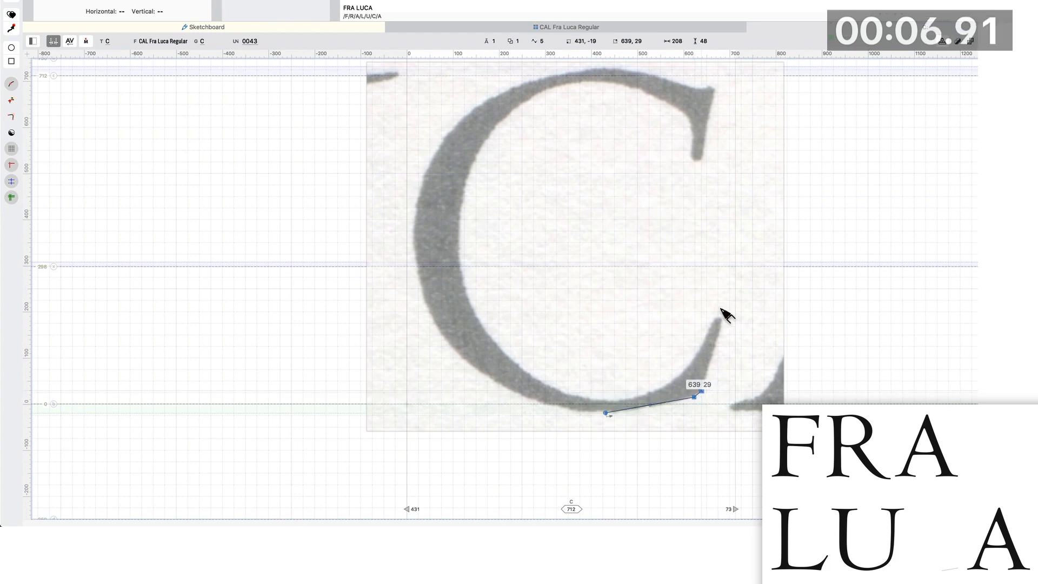
drag(696, 394, 695, 360)
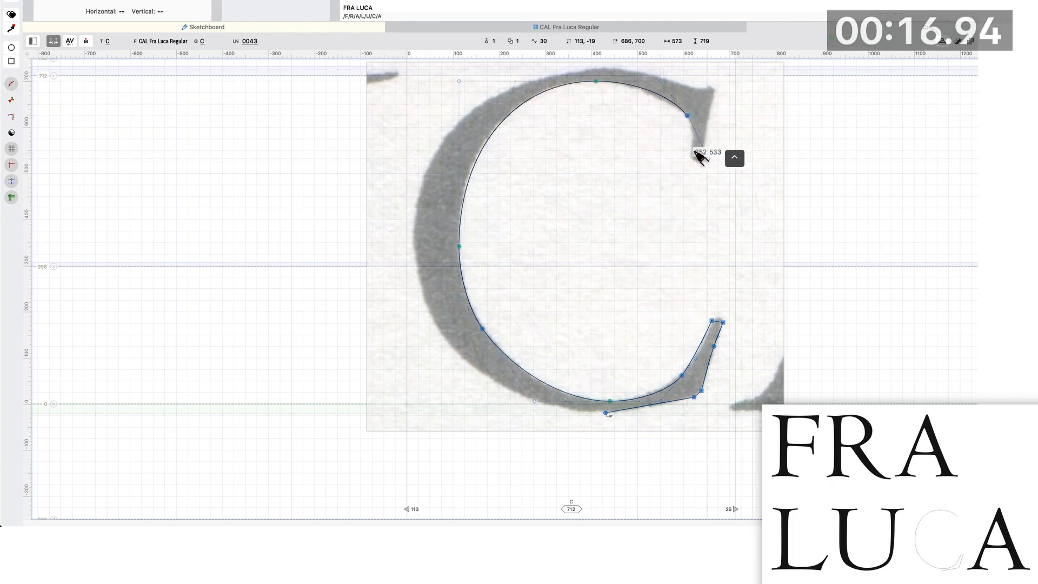
drag(685, 116, 694, 142)
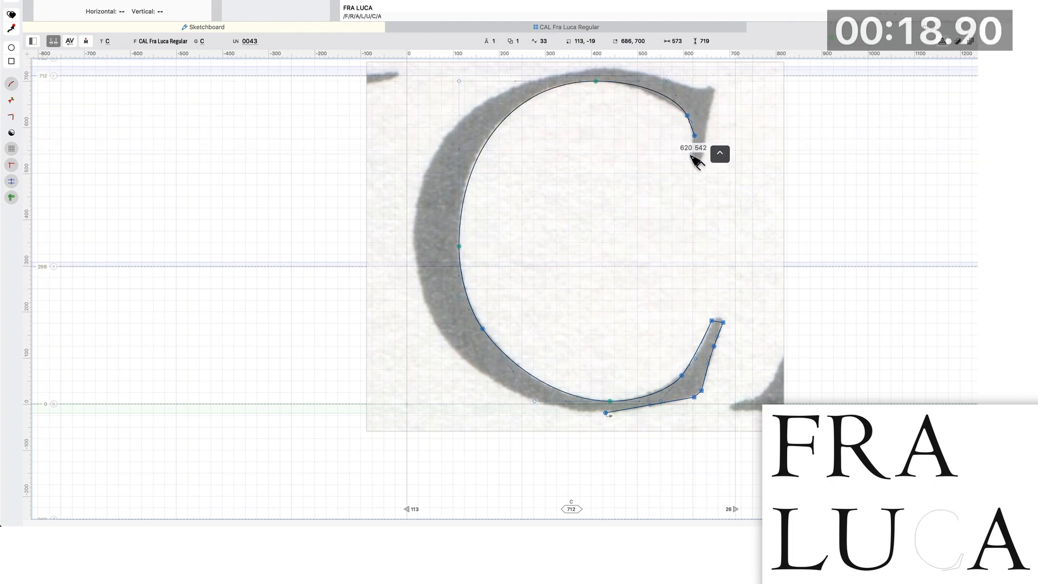
drag(694, 132, 700, 157)
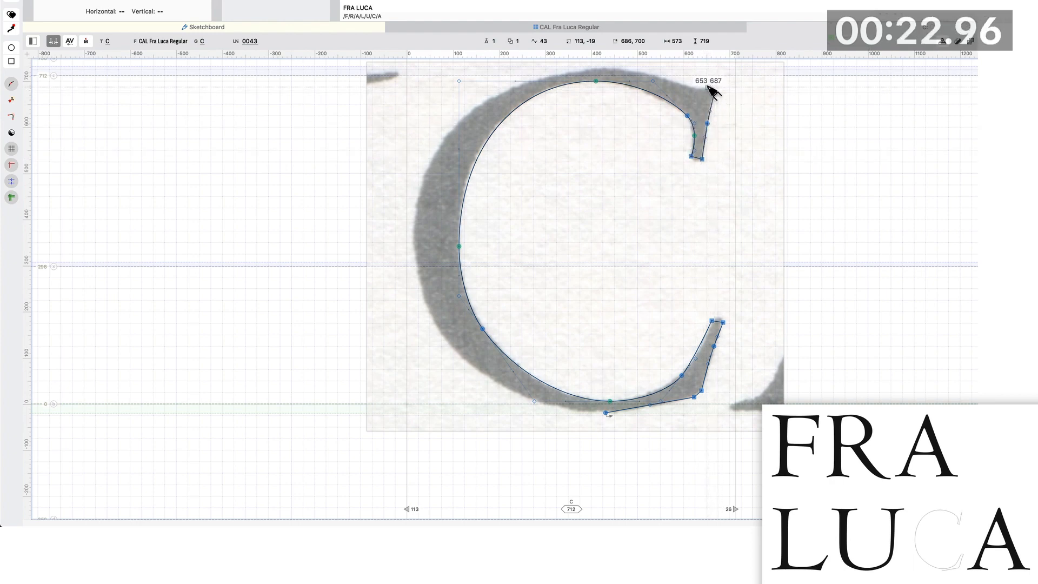
drag(711, 86, 606, 70)
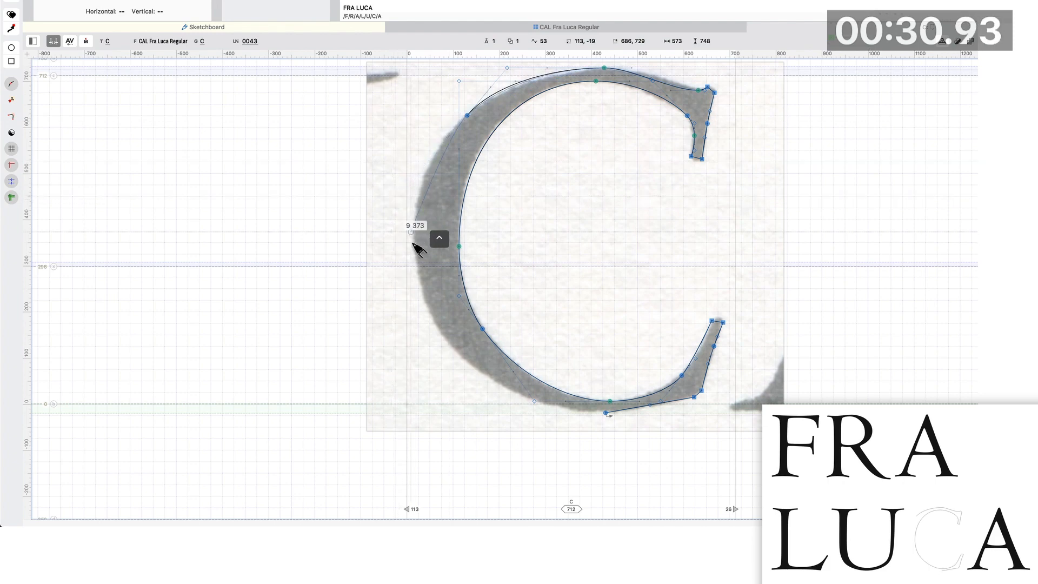
drag(417, 248, 480, 374)
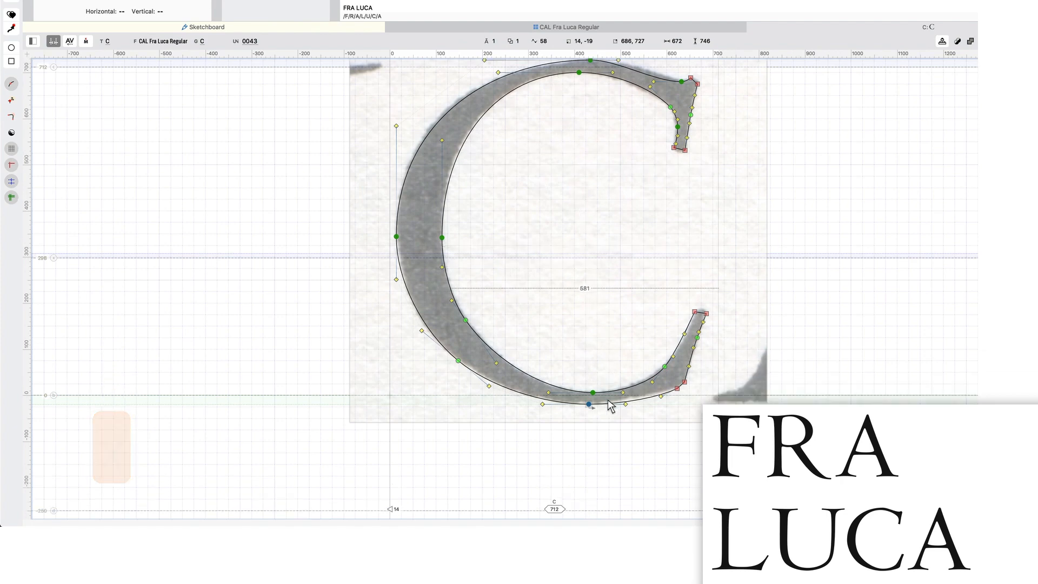
mouse_move(683, 358)
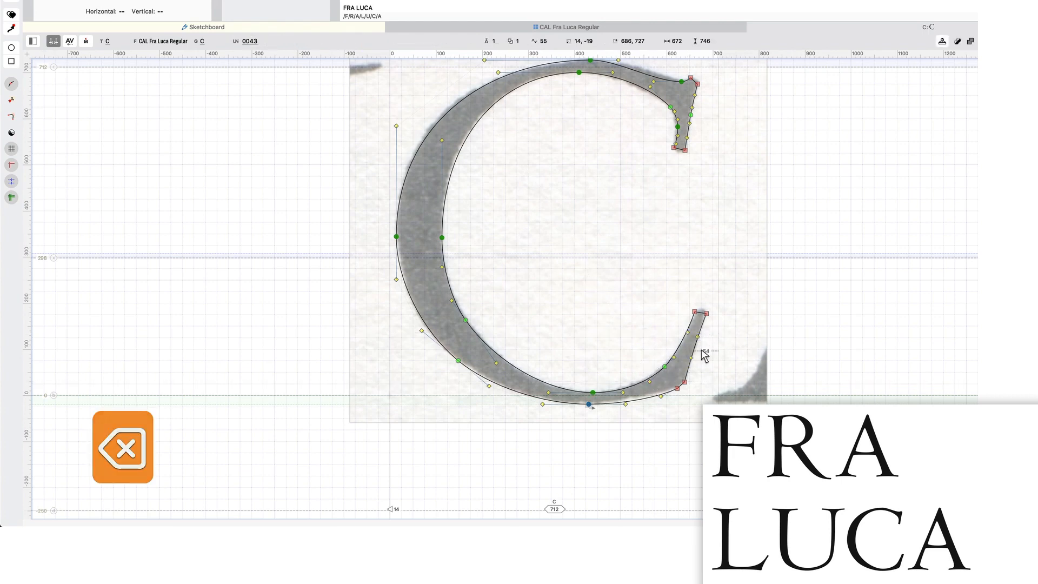
Step: Scroll the canvas toward the C's upper terminal after closing the outline
scroll(down, 3)
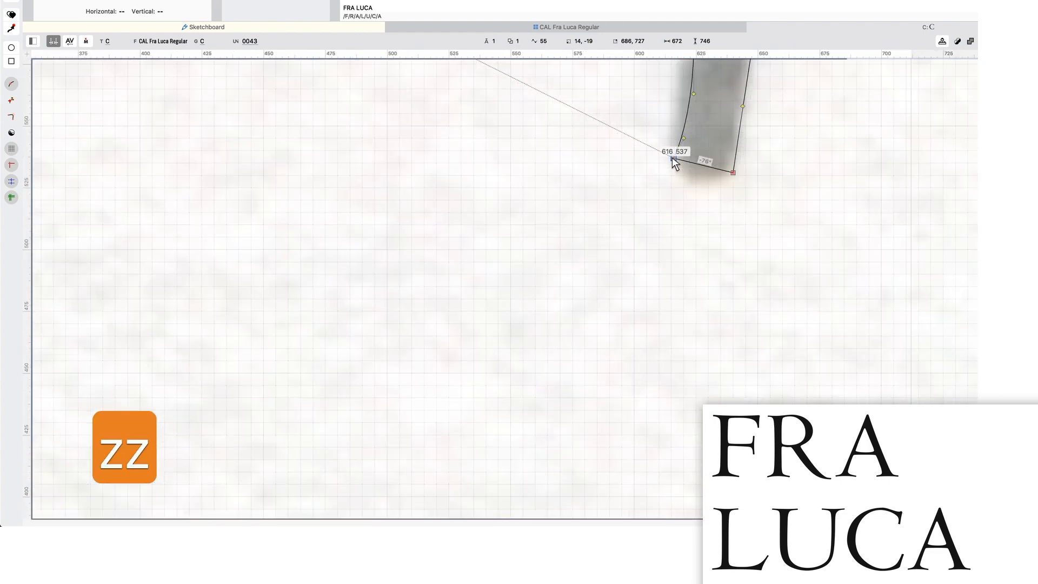
Step: Move the upper terminal's tip and corner nodes onto the scanned edge
drag(672, 162, 688, 186)
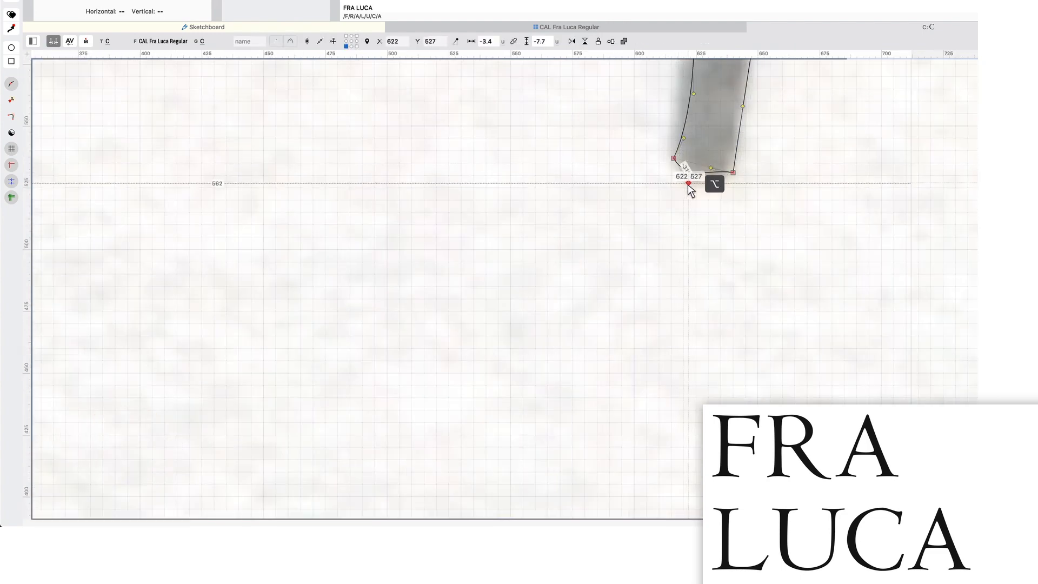
drag(689, 186, 710, 185)
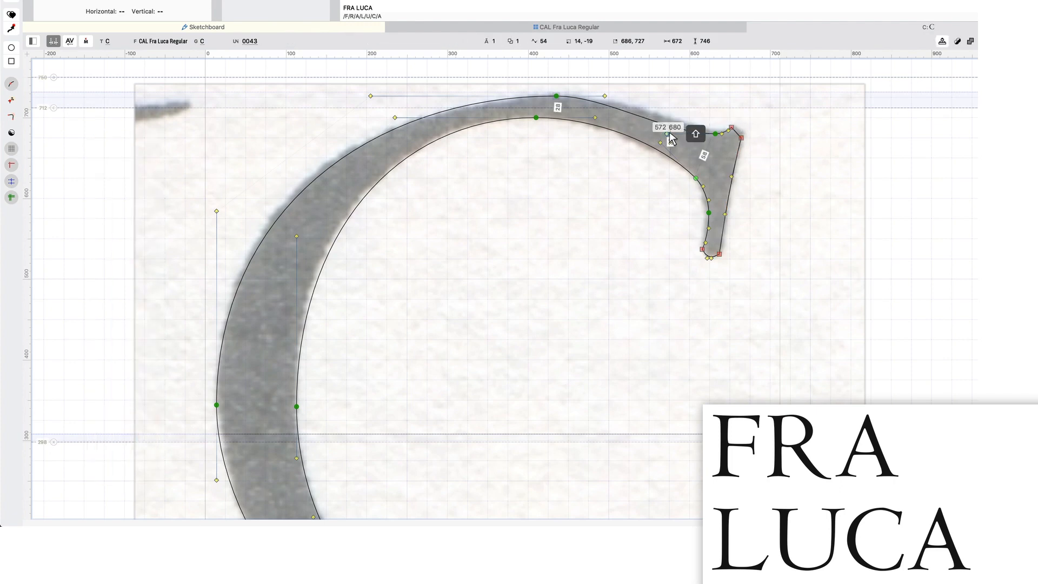
Step: Reposition a node on the C's top curve so it hugs the scan toward the terminal
drag(670, 138, 604, 97)
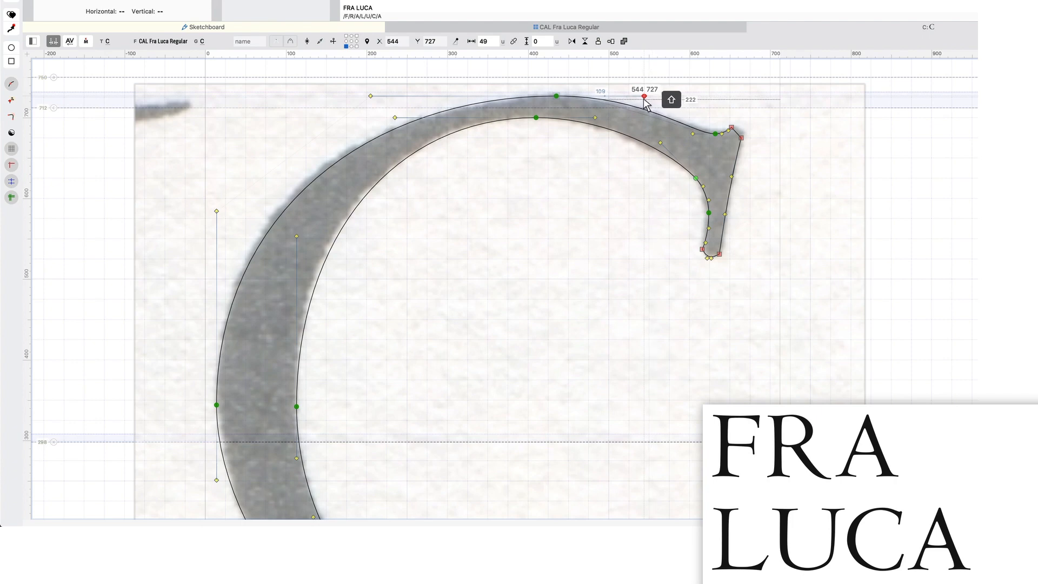
key(cmd+a)
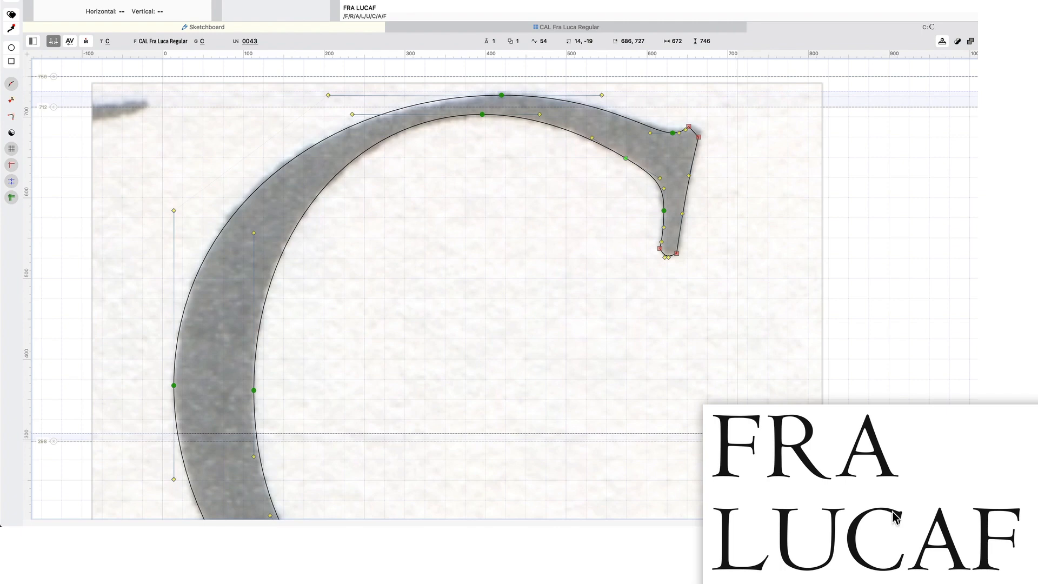
mouse_move(629, 125)
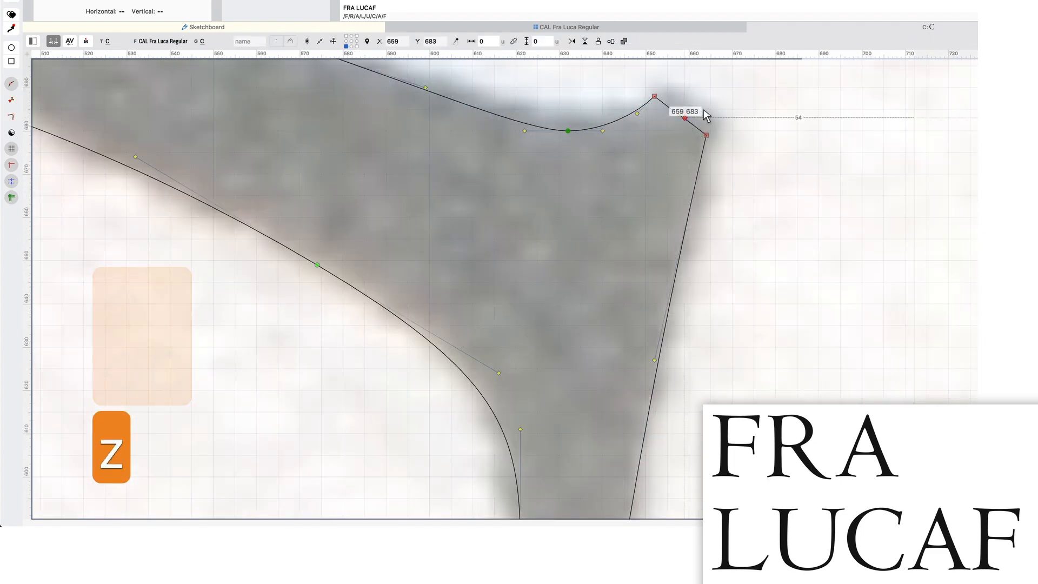
Step: Drag the upper terminal's serif corner node up onto the scan's edge
drag(705, 121, 705, 97)
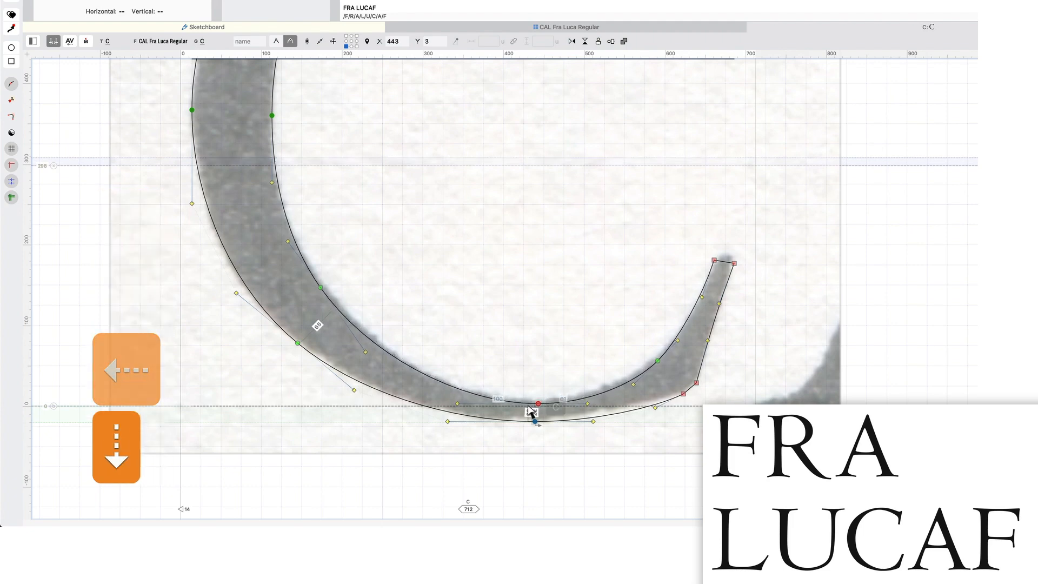
Step: Reposition the bowl's bottom node, delete surplus lower-curve points and adjust outer-curve nodes
drag(536, 404, 321, 290)
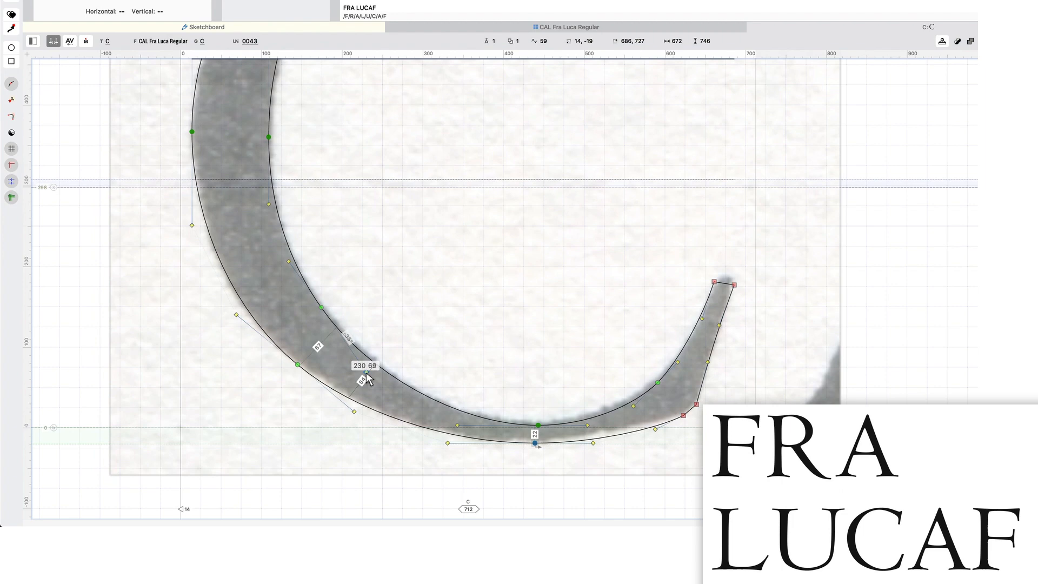
key(cmd+a)
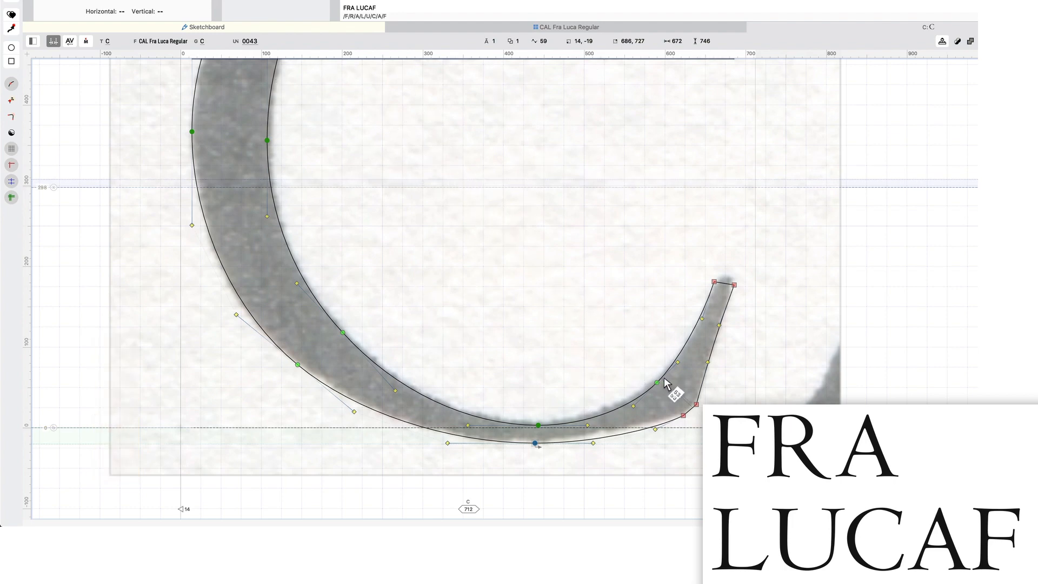
key(backspace)
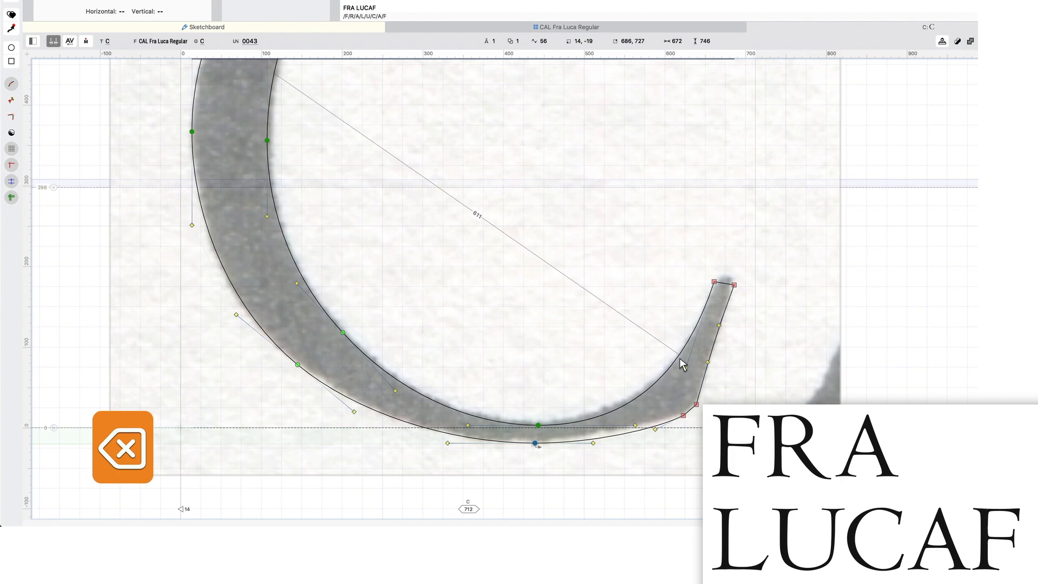
click(695, 358)
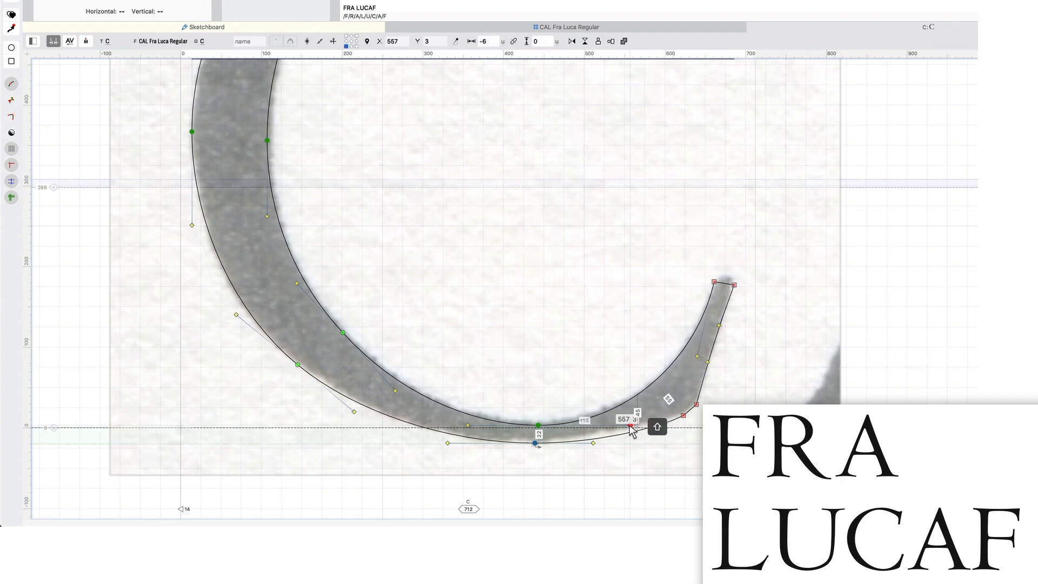
key(cmd+a)
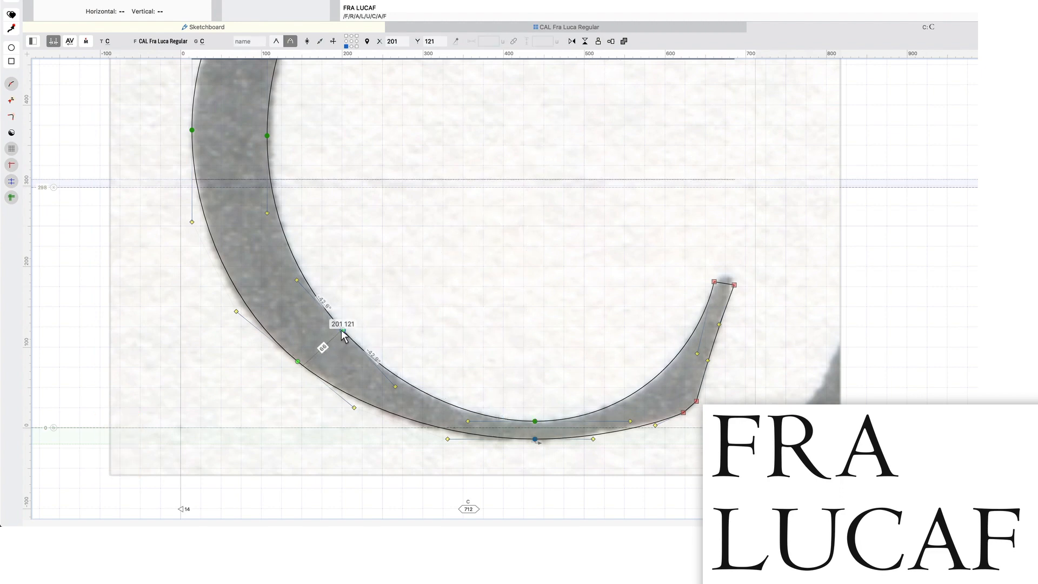
click(343, 332)
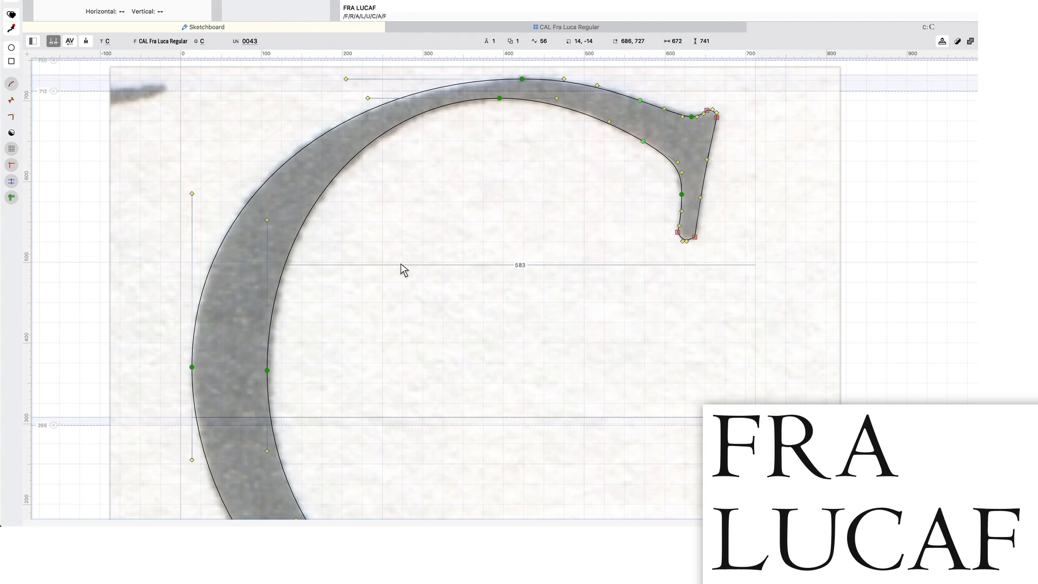
mouse_move(897, 516)
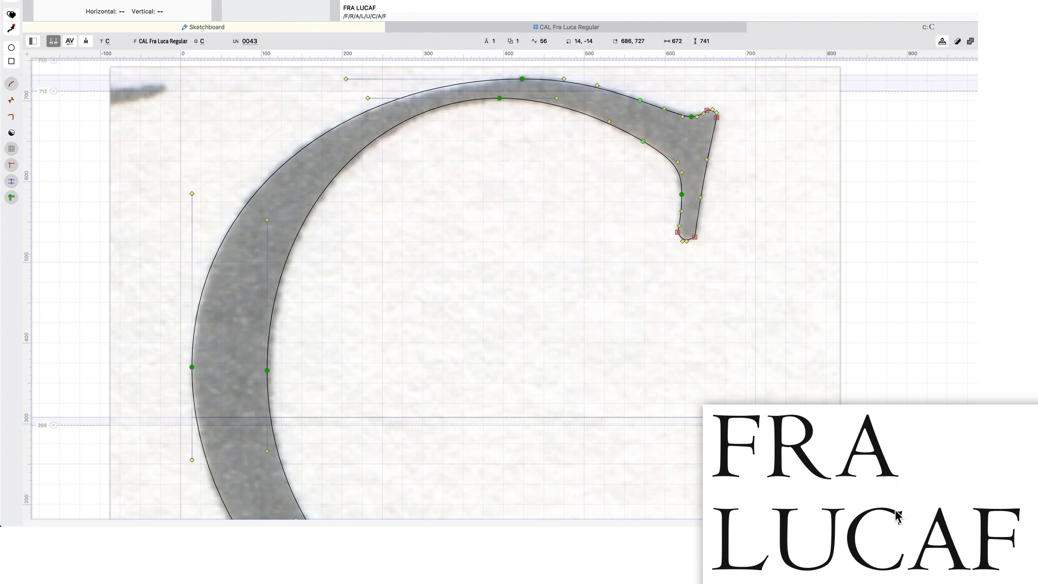
mouse_move(892, 517)
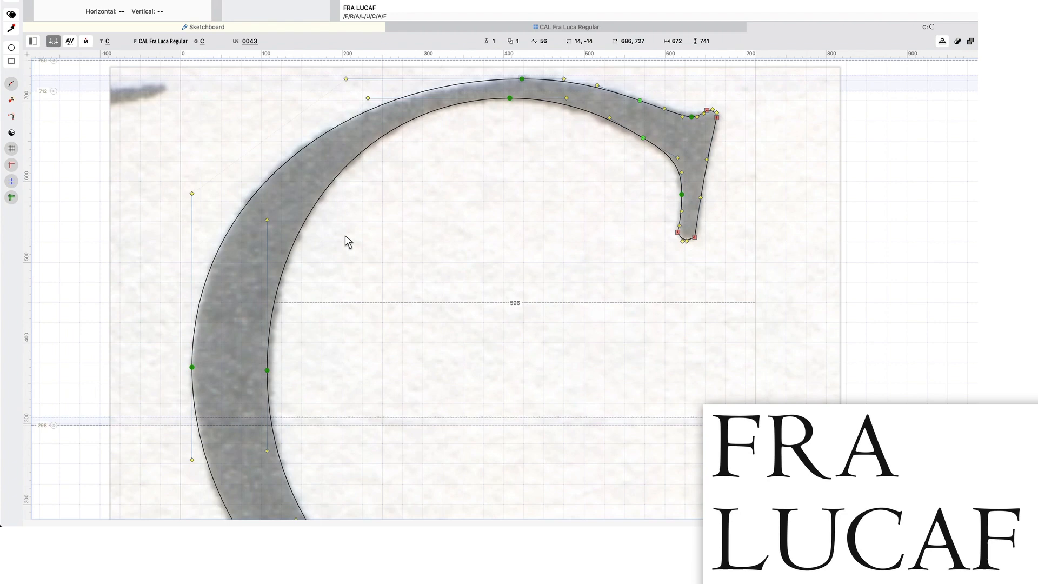
mouse_move(906, 557)
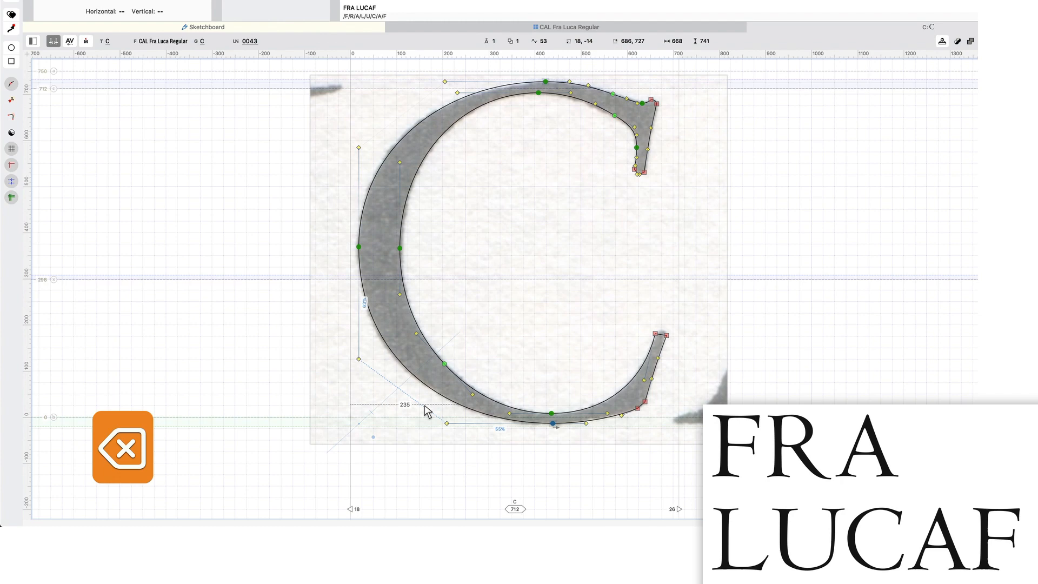
Step: Select a node on the C's lower curve and apply Shift+Cmd+C to it
click(452, 421)
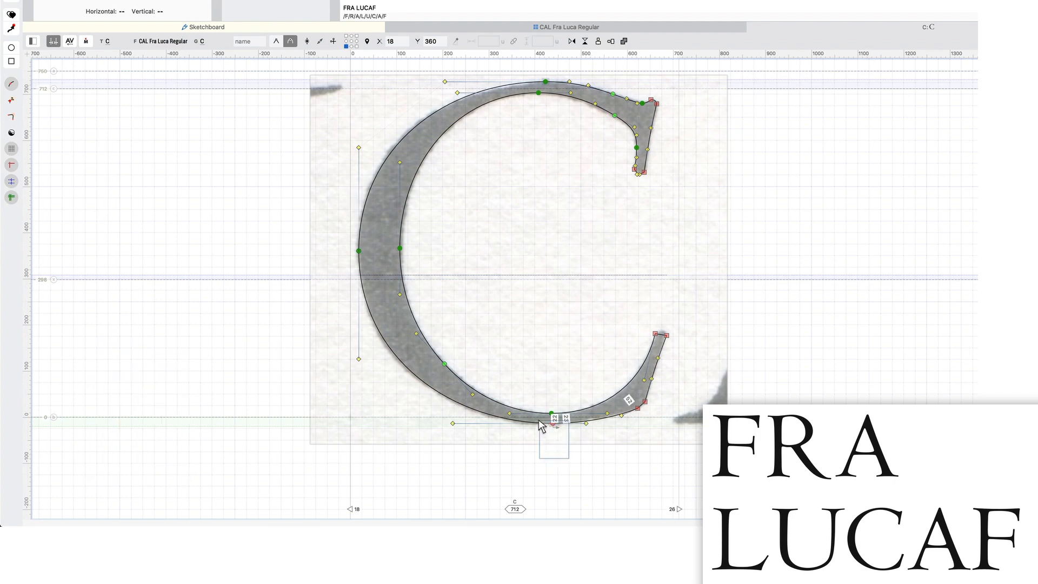
key(shift+cmd+c)
text( LC)
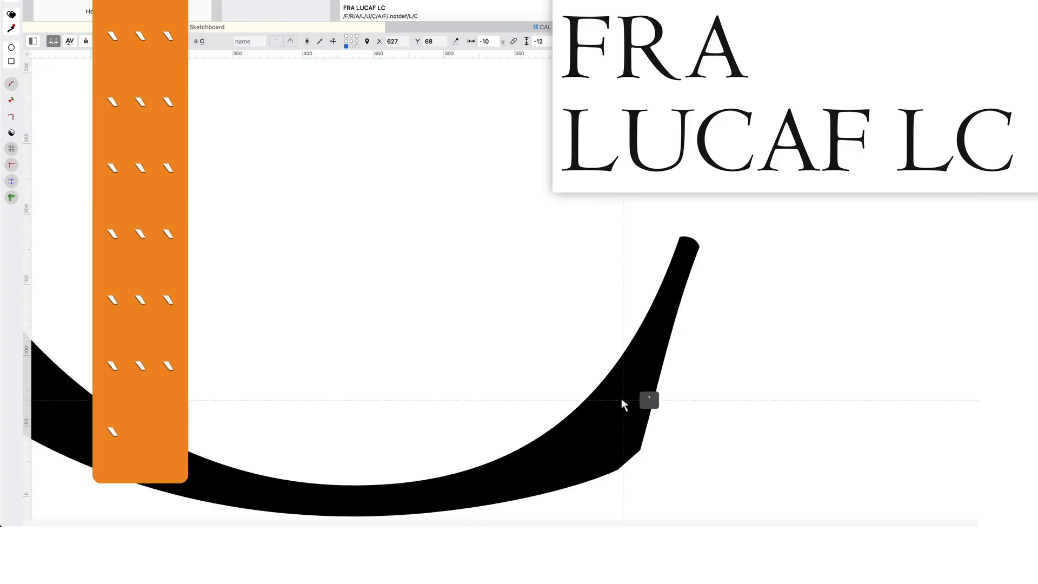
Step: Place a corner node where the lower terminal's outer curve meets the scan
click(622, 403)
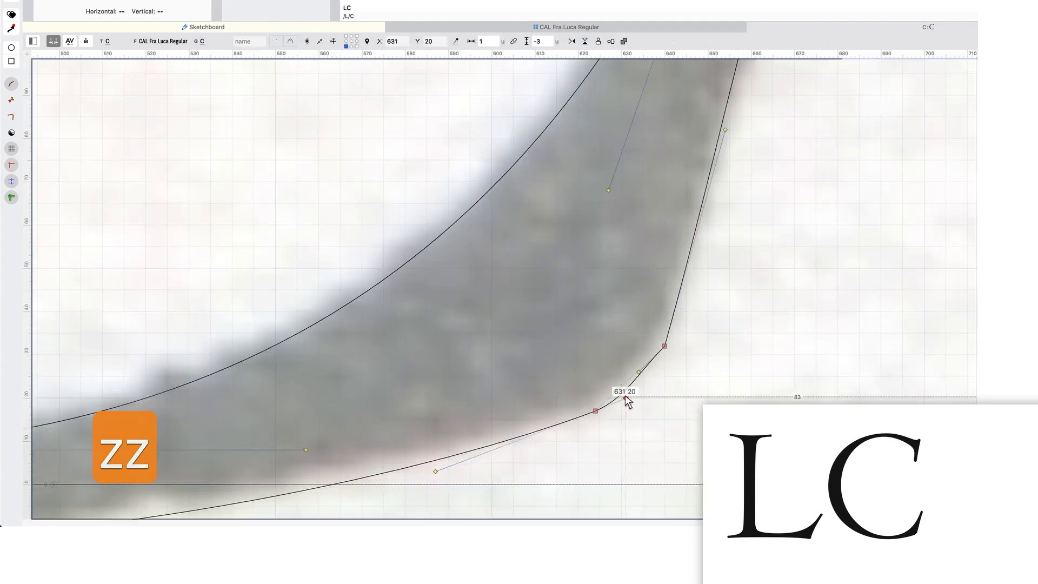
Step: Move the lower terminal's corner node, then nudge and drag the upper outer node into place
drag(626, 401, 652, 383)
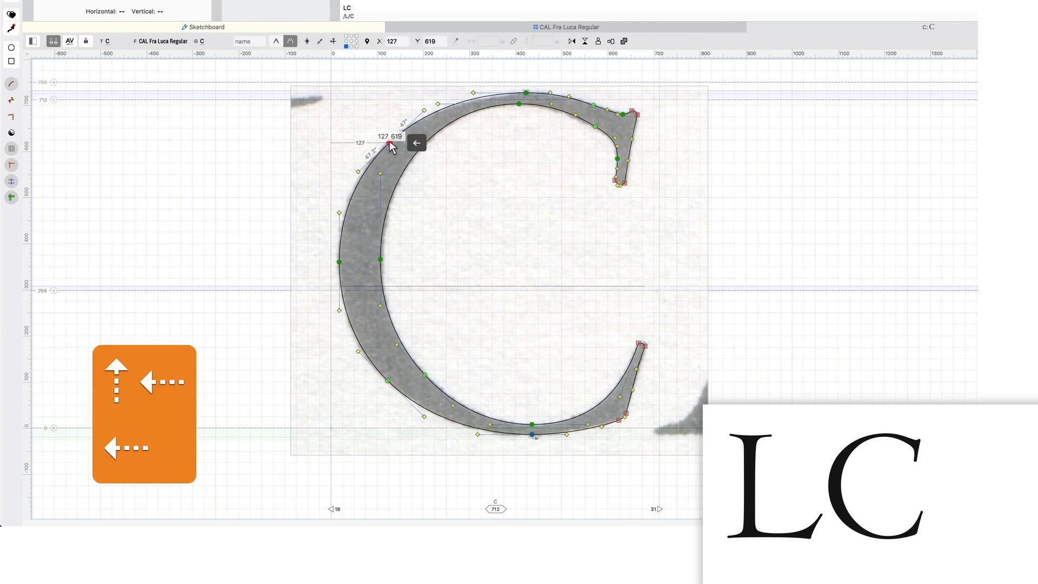
key(Left)
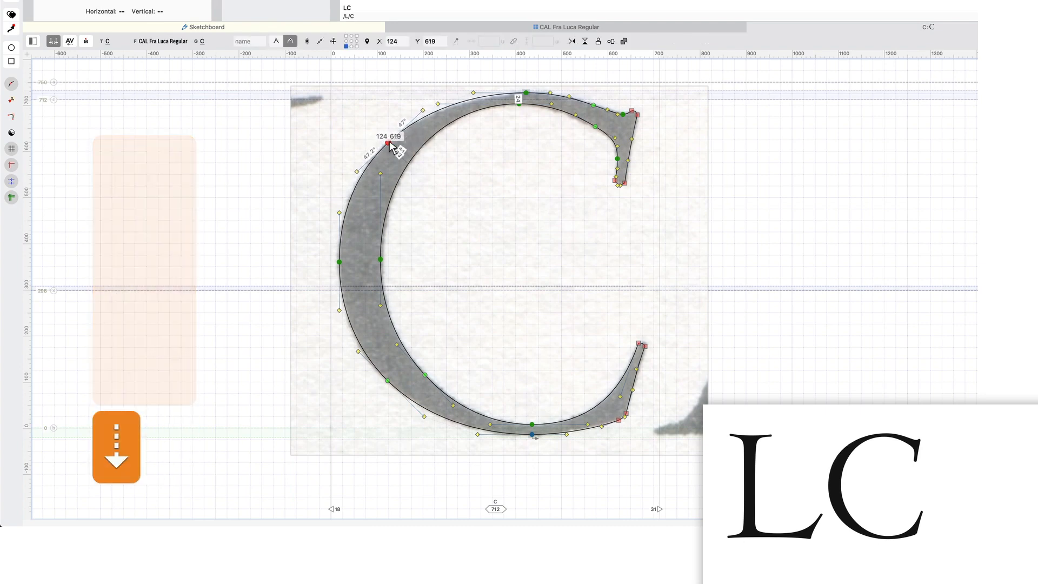
drag(386, 143, 477, 94)
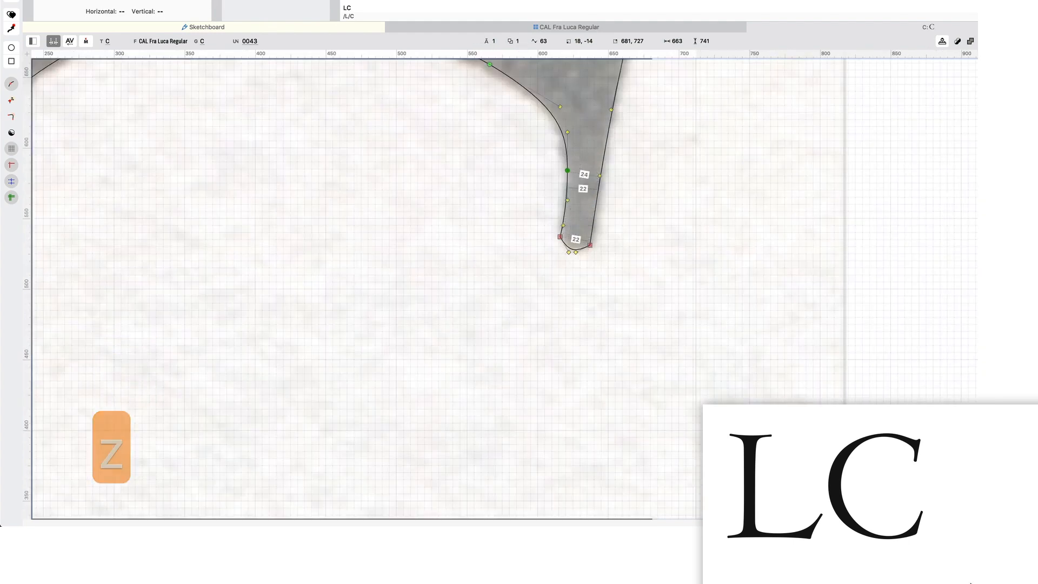
Step: Add F to the preview text so it reads LCF
text(F)
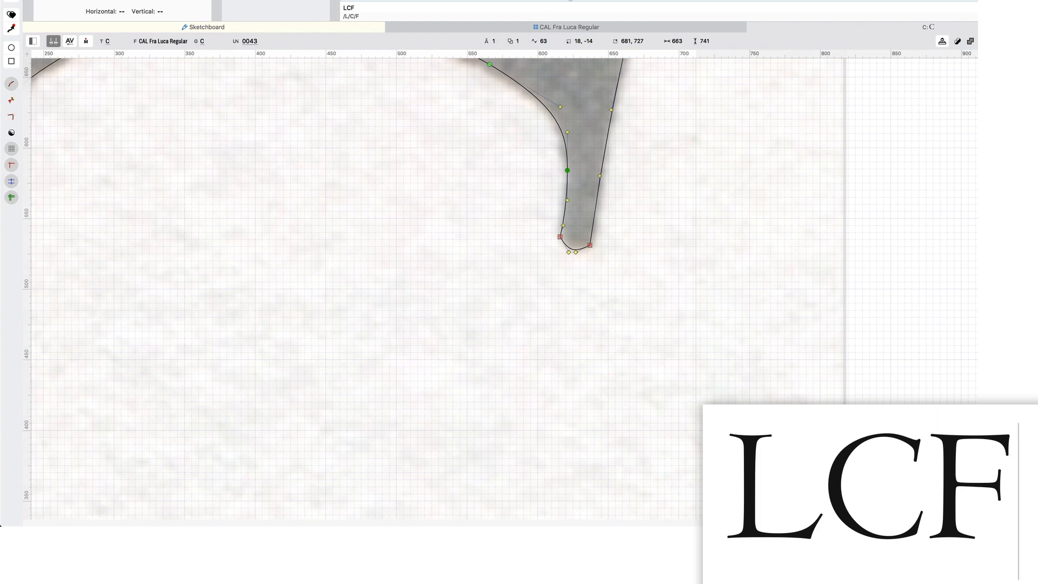
mouse_move(601, 133)
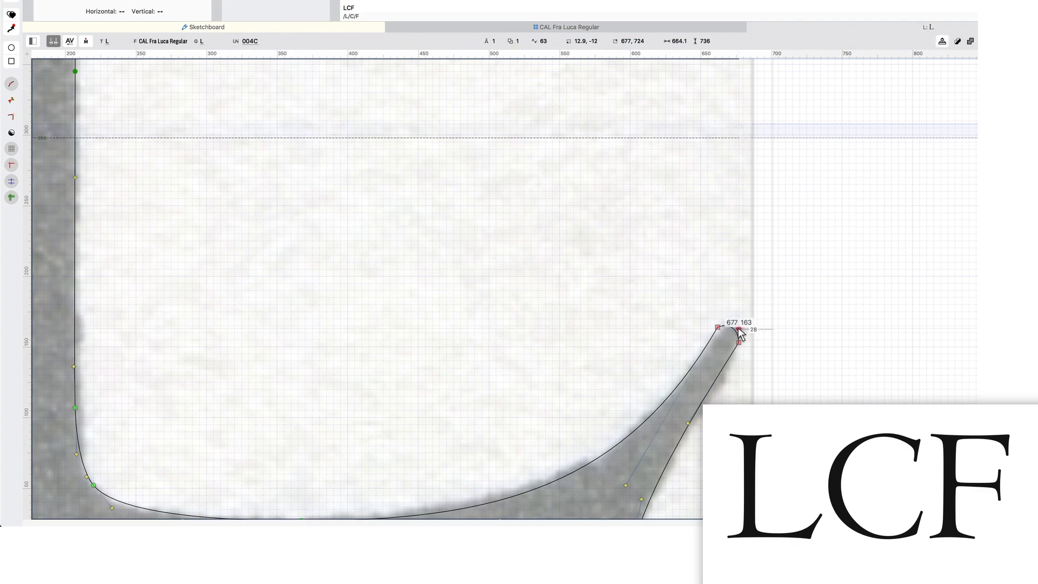
Step: Adjust the L's bottom-right serif tip nodes, undoing the unwanted moves
key(z)
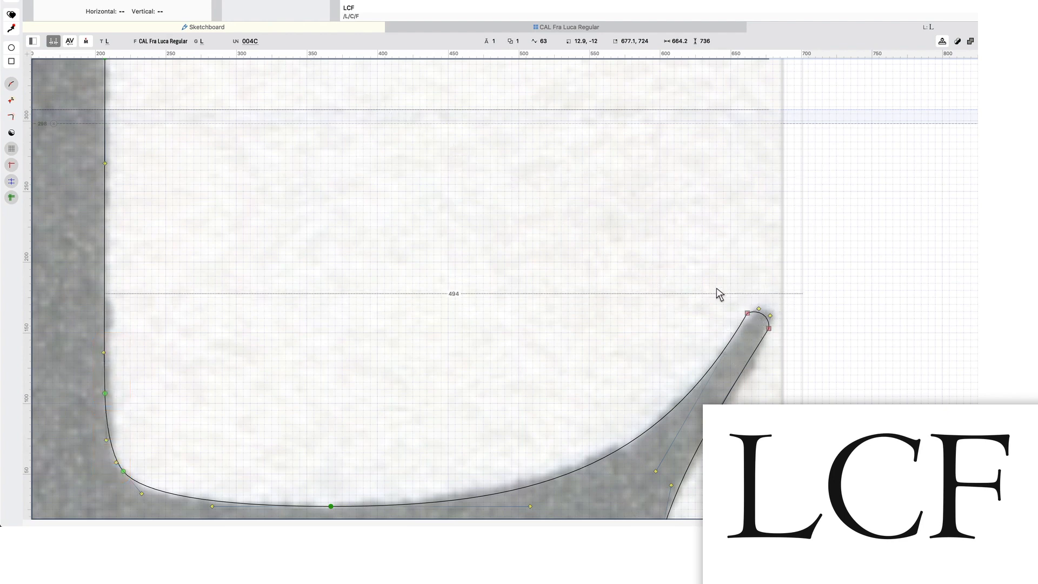
key(cmd+z)
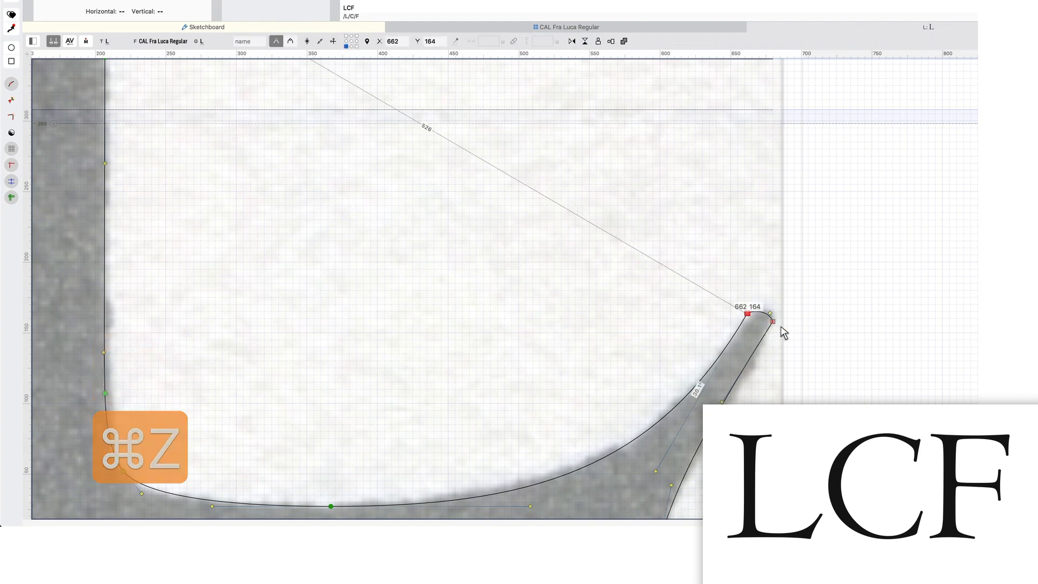
key(cmd+z)
text(FRA)
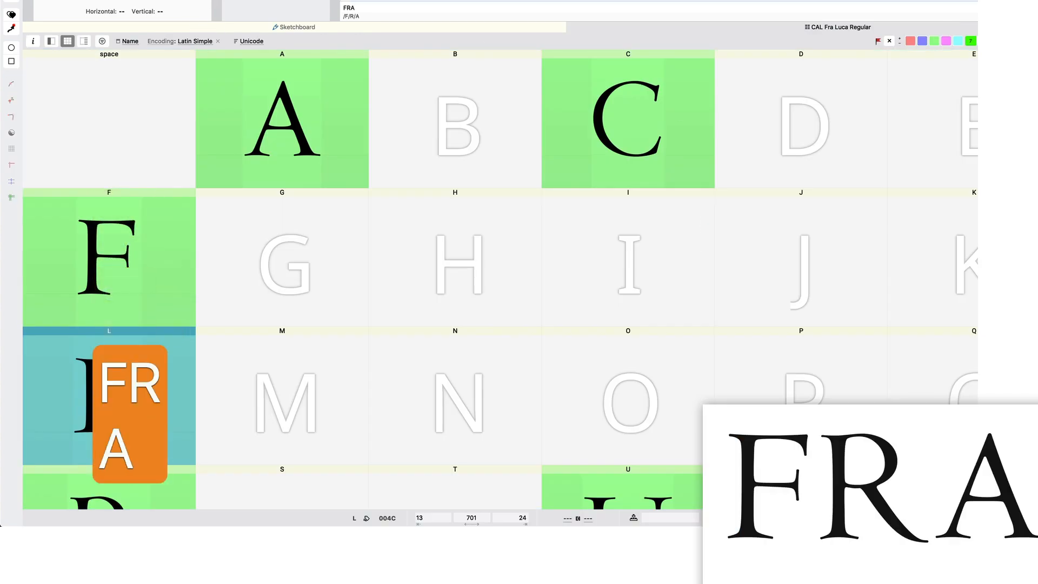
Step: Extend the preview text with LUC so it reads FRA LUCA
text(LUCA)
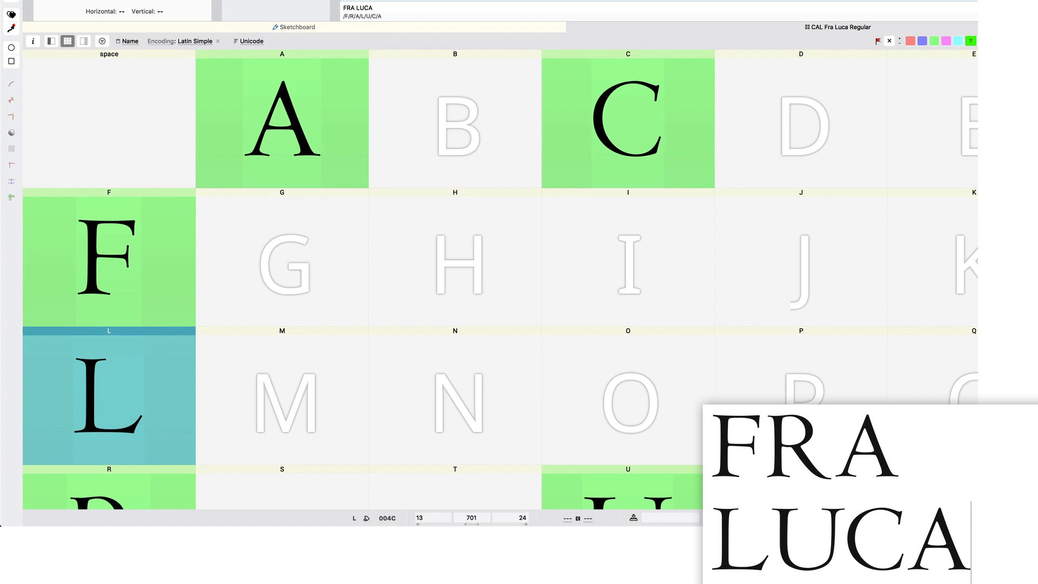
mouse_move(761, 519)
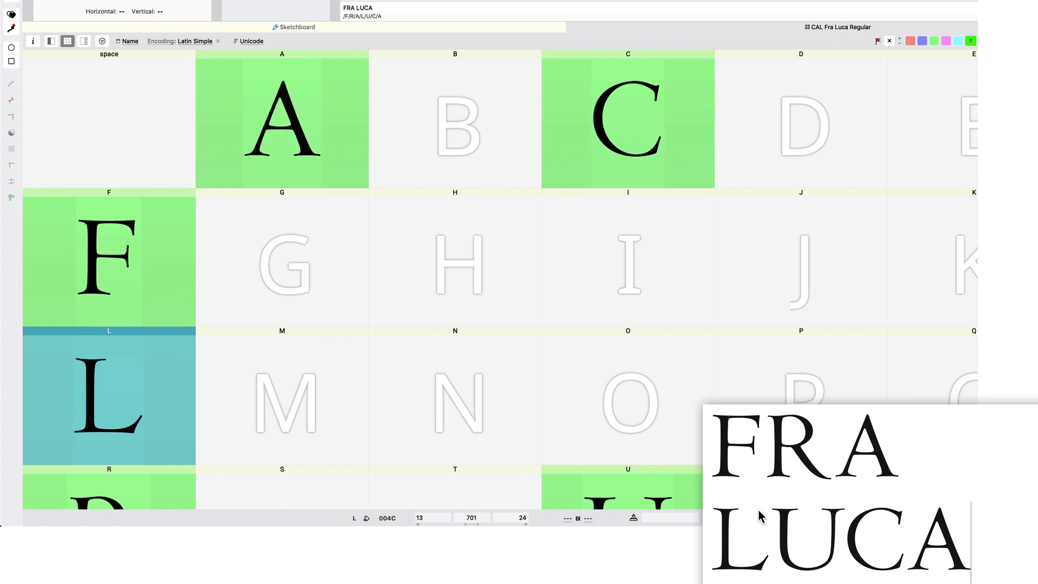